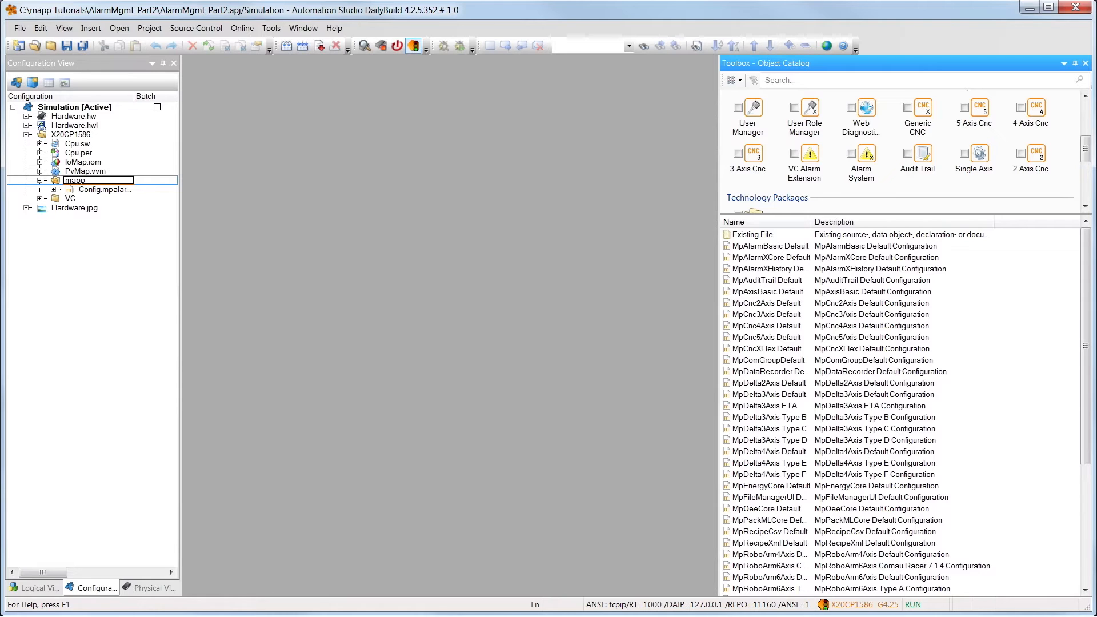
mouse_move(831, 158)
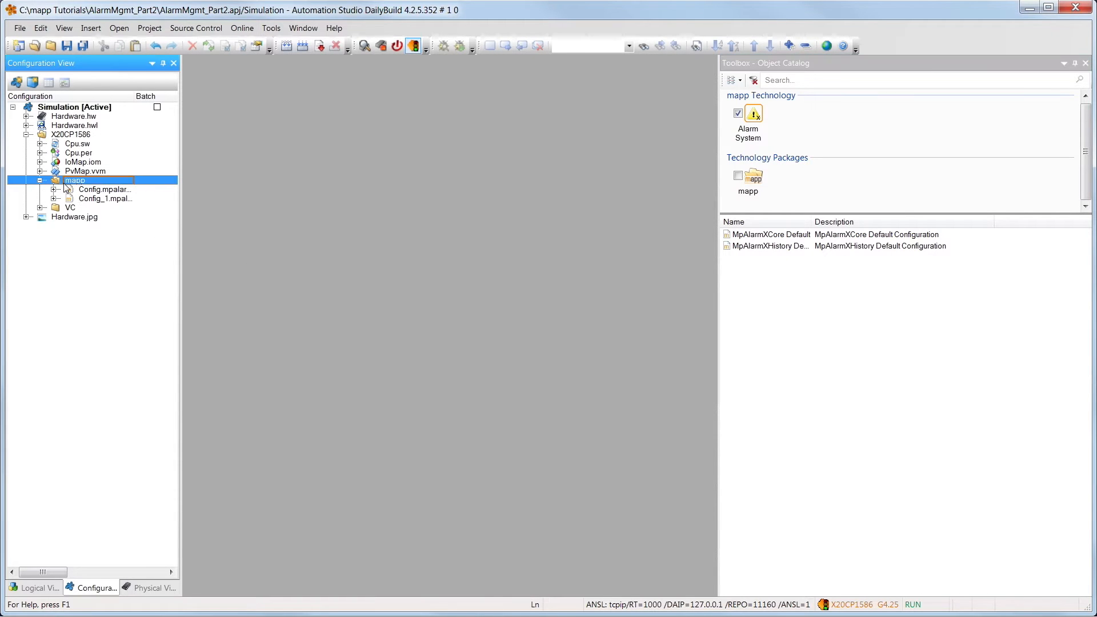
Review the new MpAlarmXHistory Config_1 configuration, then close it
double_click(104, 198)
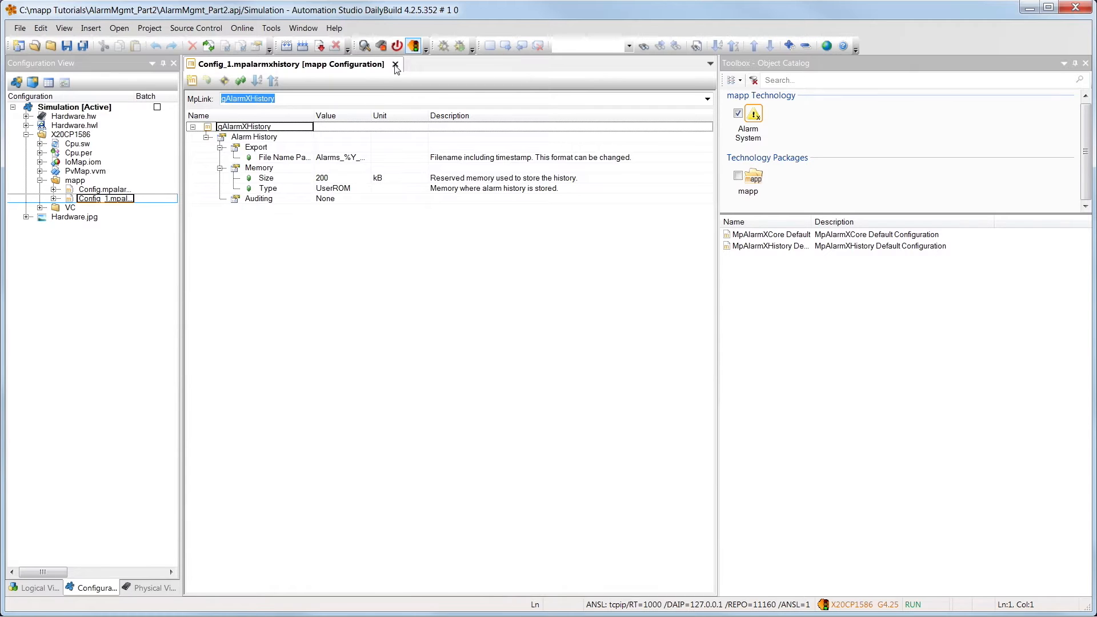
left_click(395, 64)
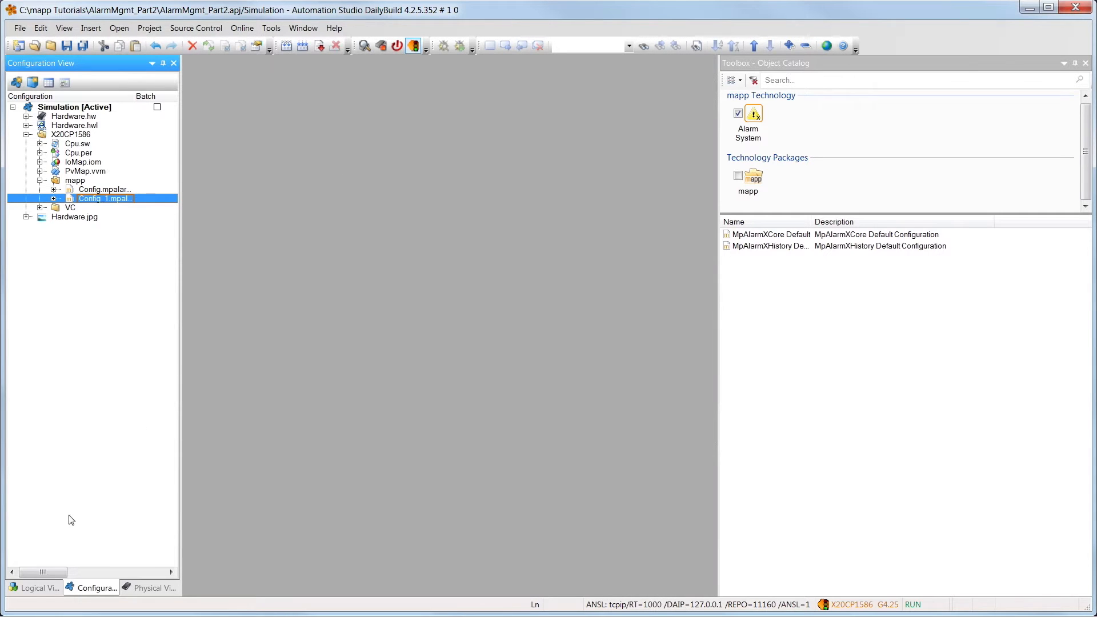
Open the Cyclic.ld ladder program and search the Ladder Catalog for MpAlarmXHistory
left_click(31, 588)
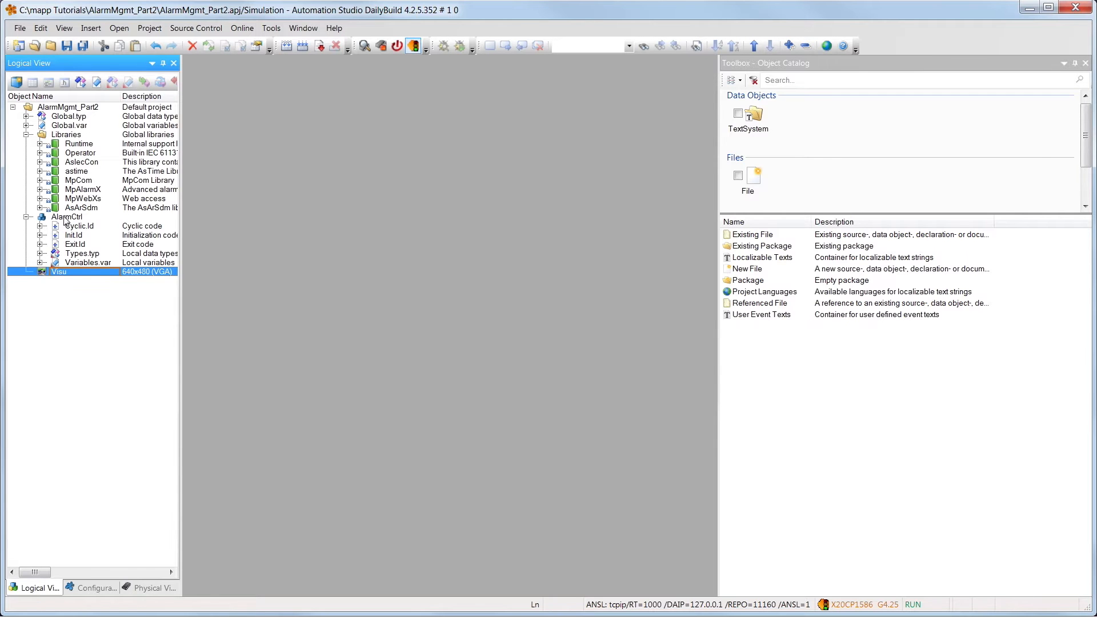
double_click(75, 225)
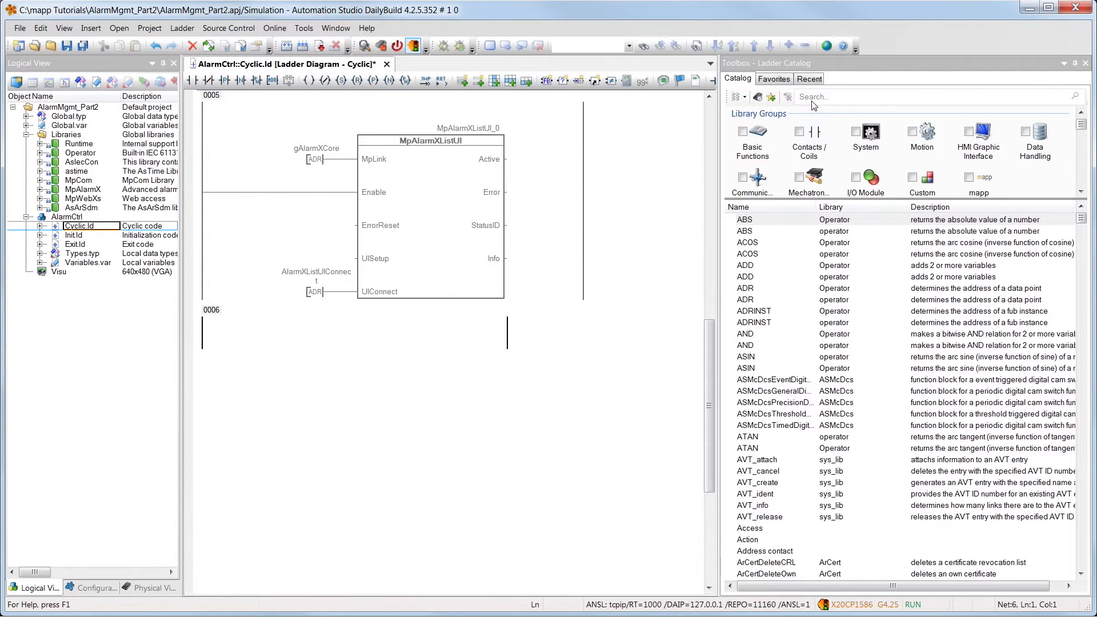
left_click(930, 97)
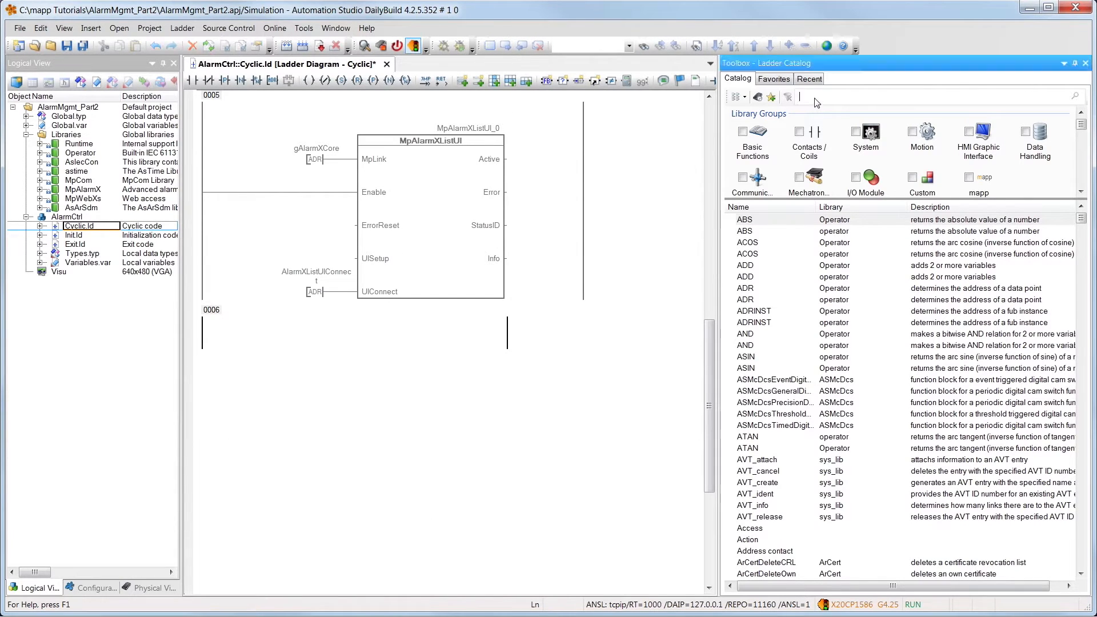
type("MpAlarmXHistory")
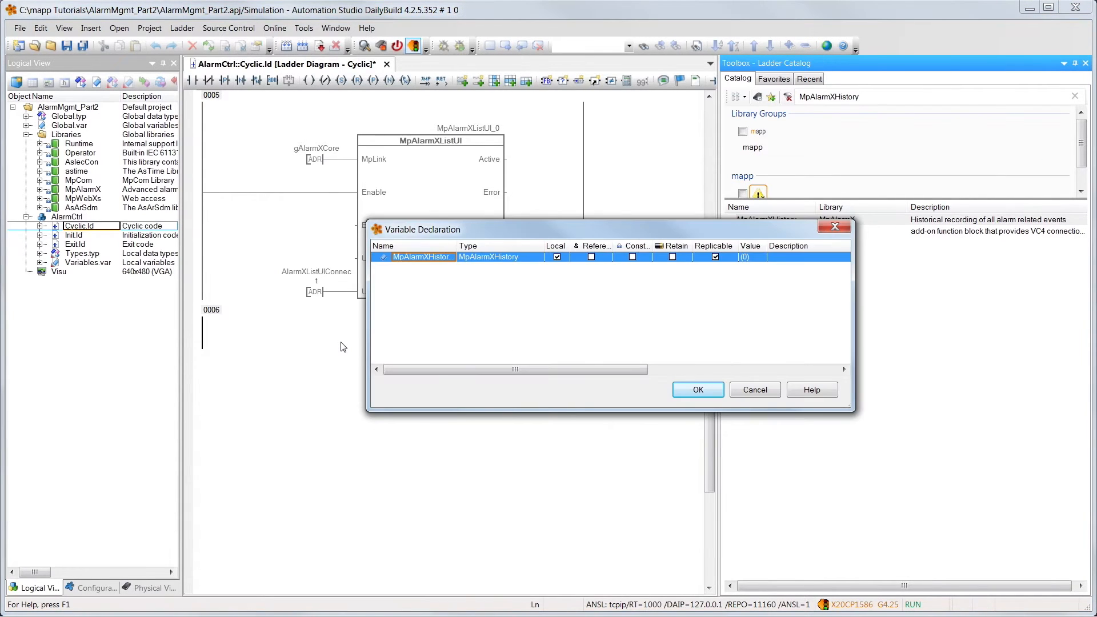
Declare the MpAlarmXHistory instance, linking MpLink to gAlarmXHistory and DeviceName to 'CF'
left_click(697, 390)
type("g")
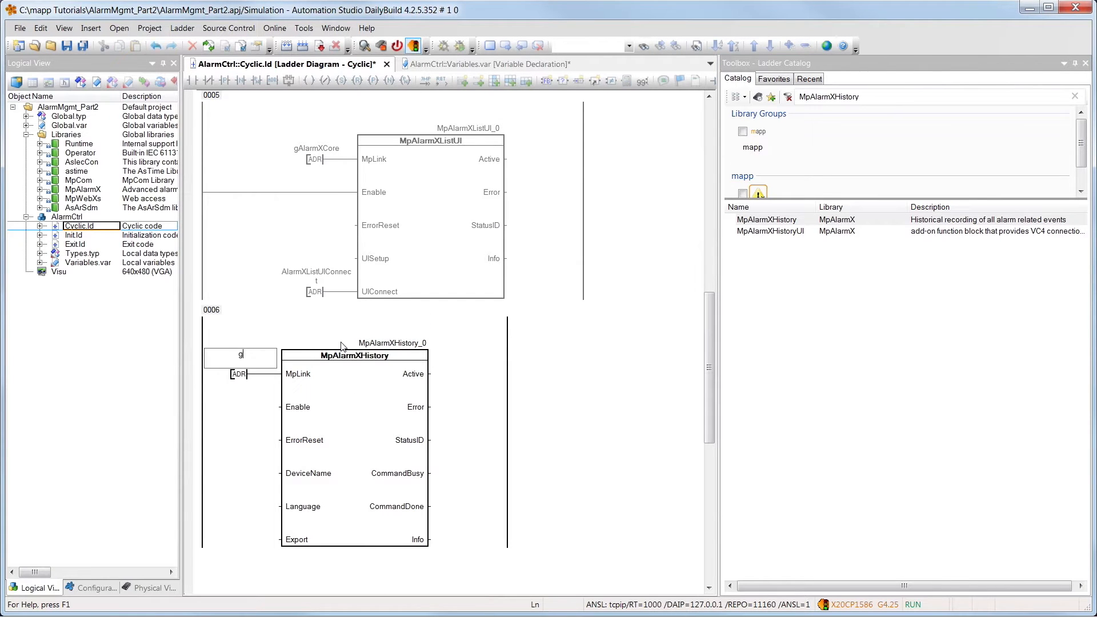
type("AlarmXHistory")
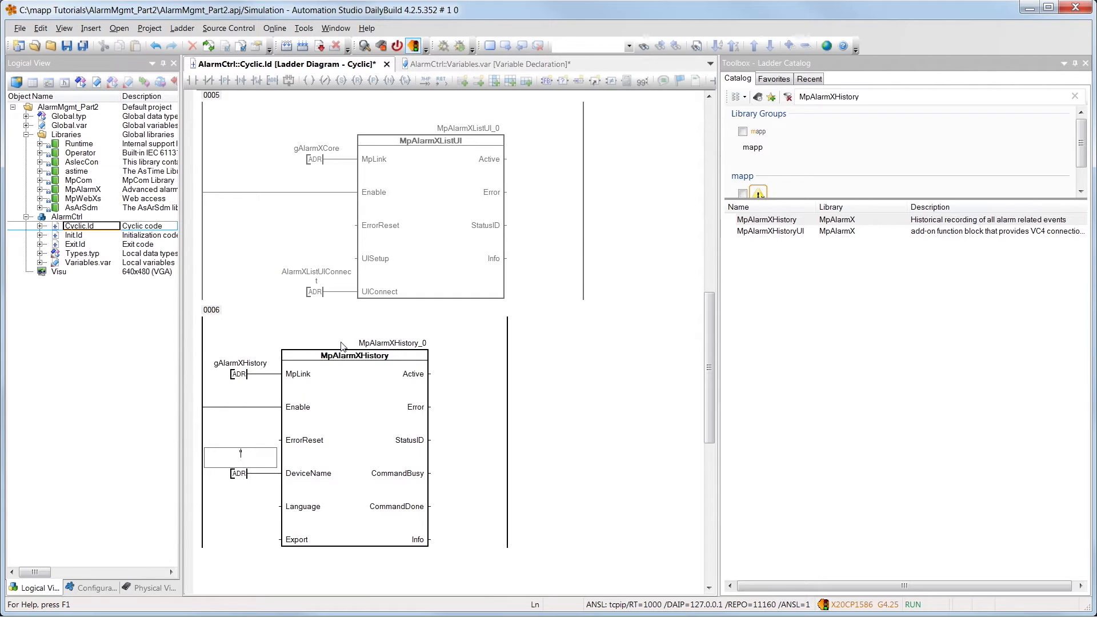
type("'CF")
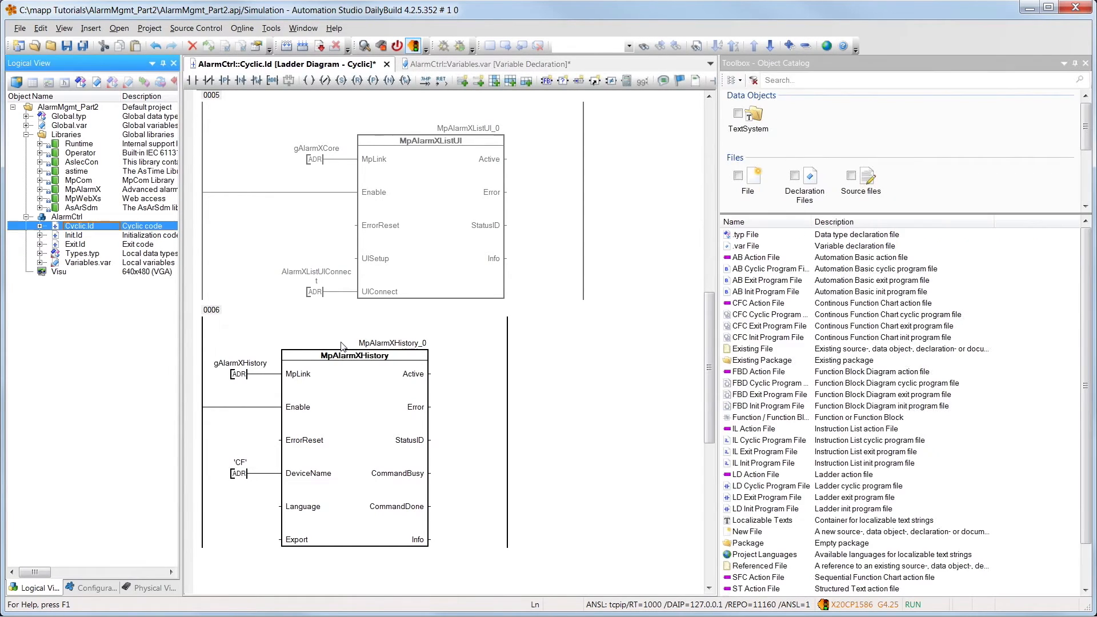
mouse_move(159, 566)
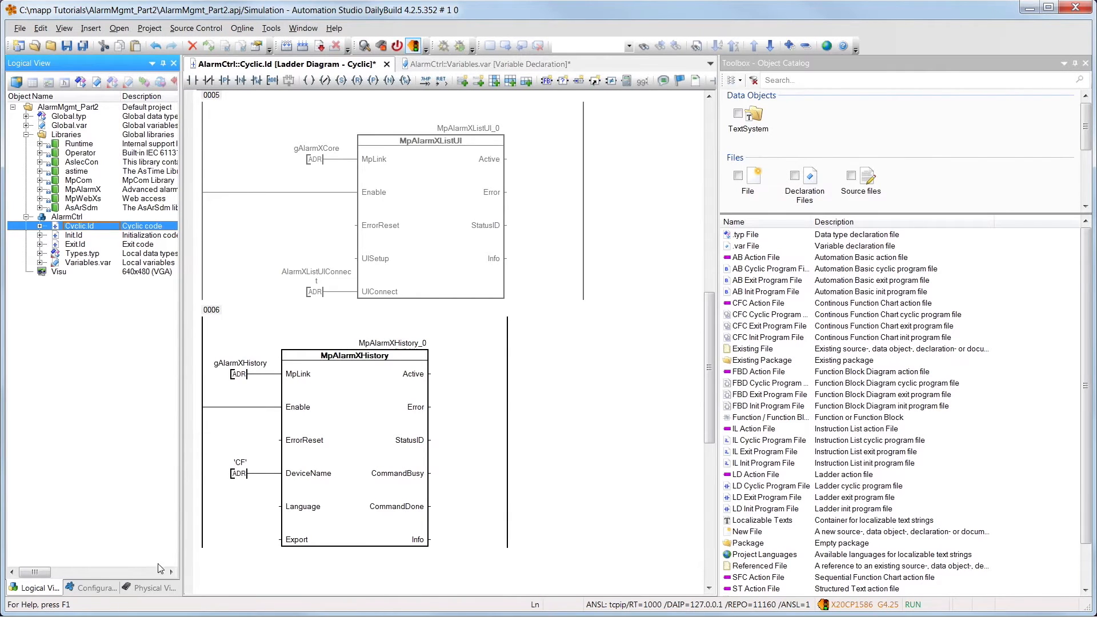
Open the X20CP1586 configuration and expand File devices and File device 1
left_click(148, 587)
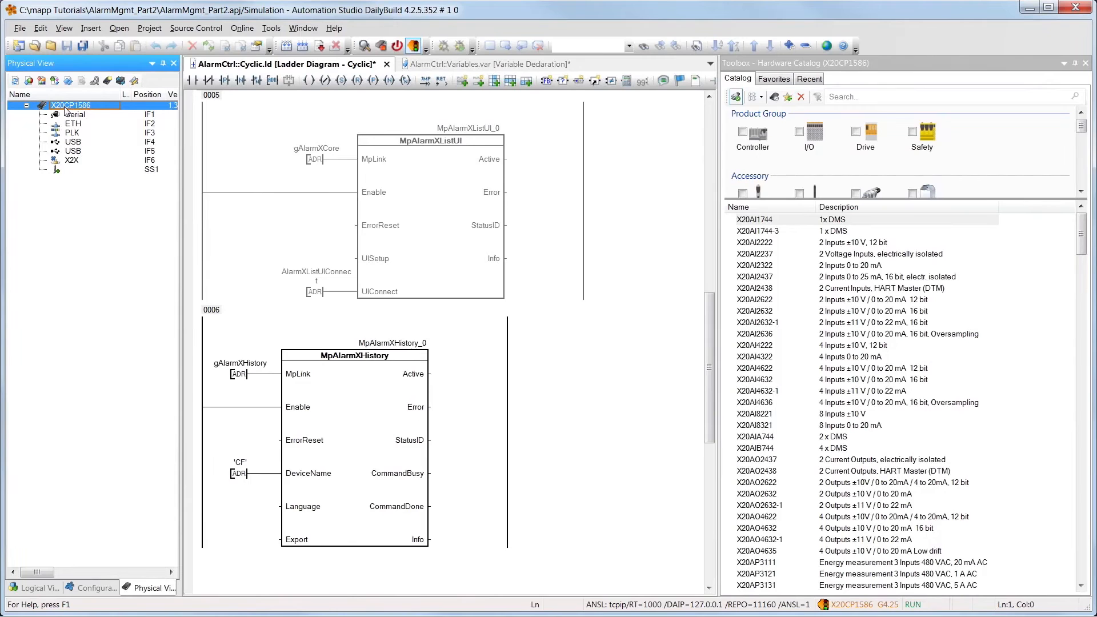
right_click(66, 105)
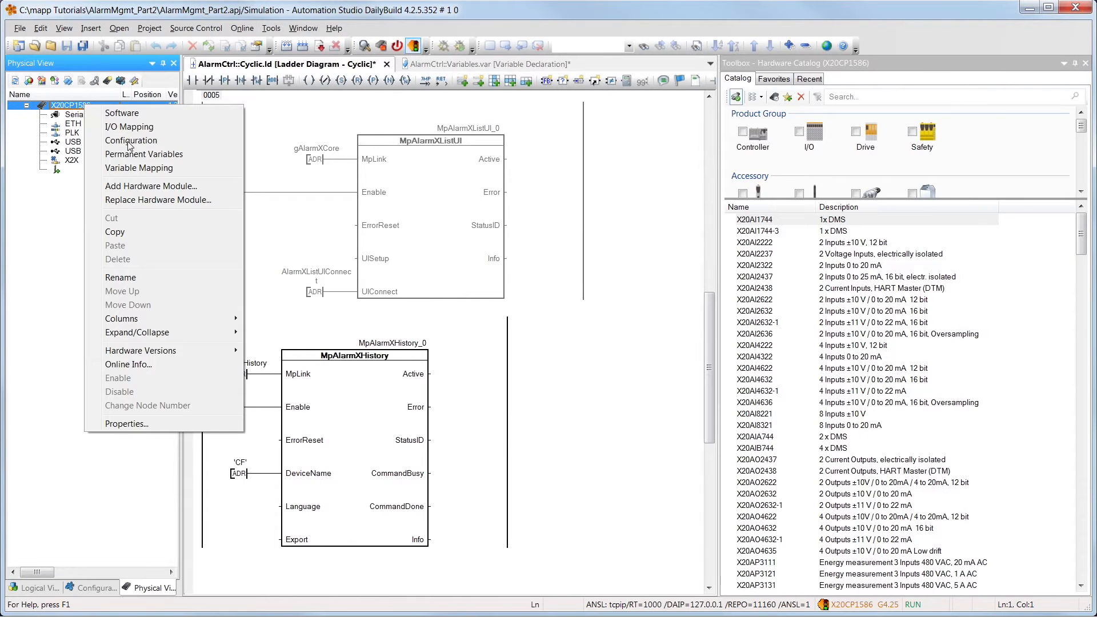
left_click(131, 140)
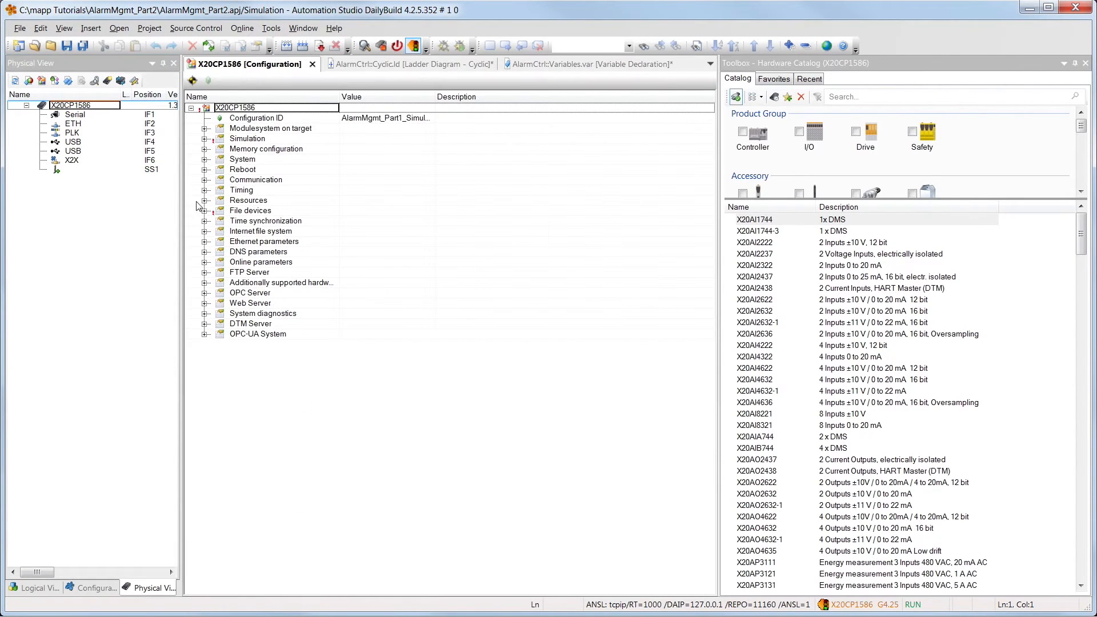
left_click(203, 211)
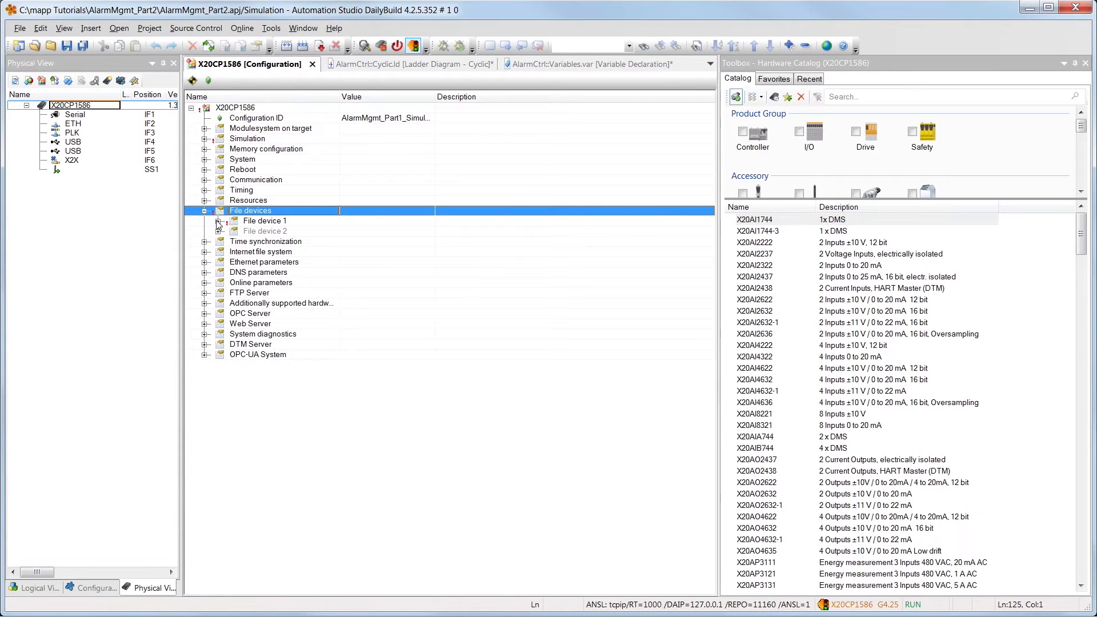
left_click(218, 220)
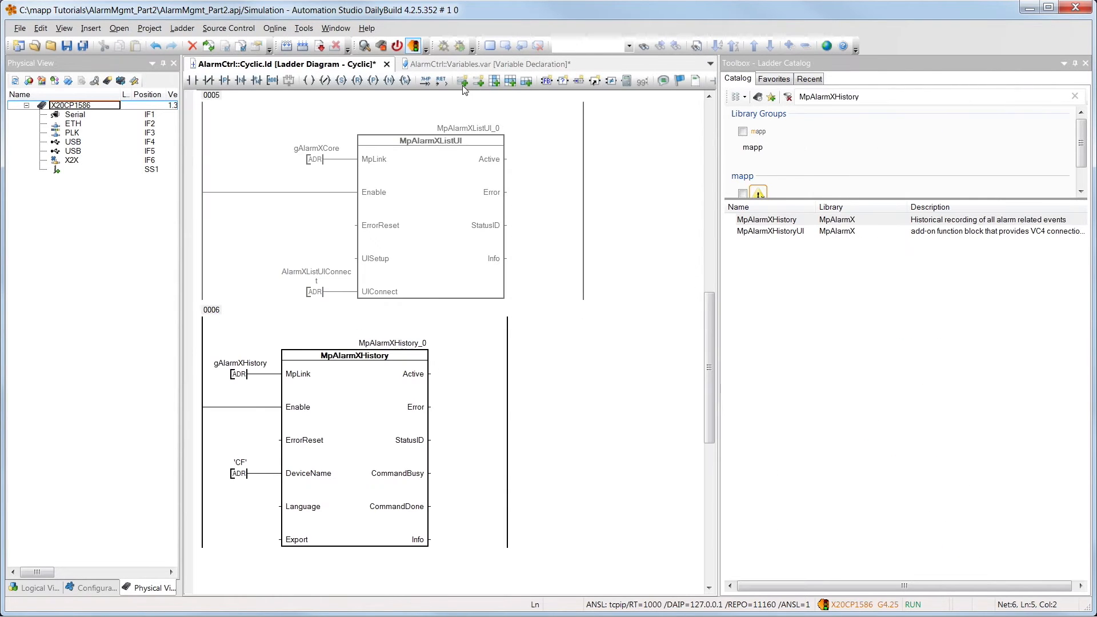
Add an MpAlarmXHistoryUI block linked to gAlarmXHistory, with UIConnect wired to local AlarmXHistoryUIConnect
scroll("down", 3)
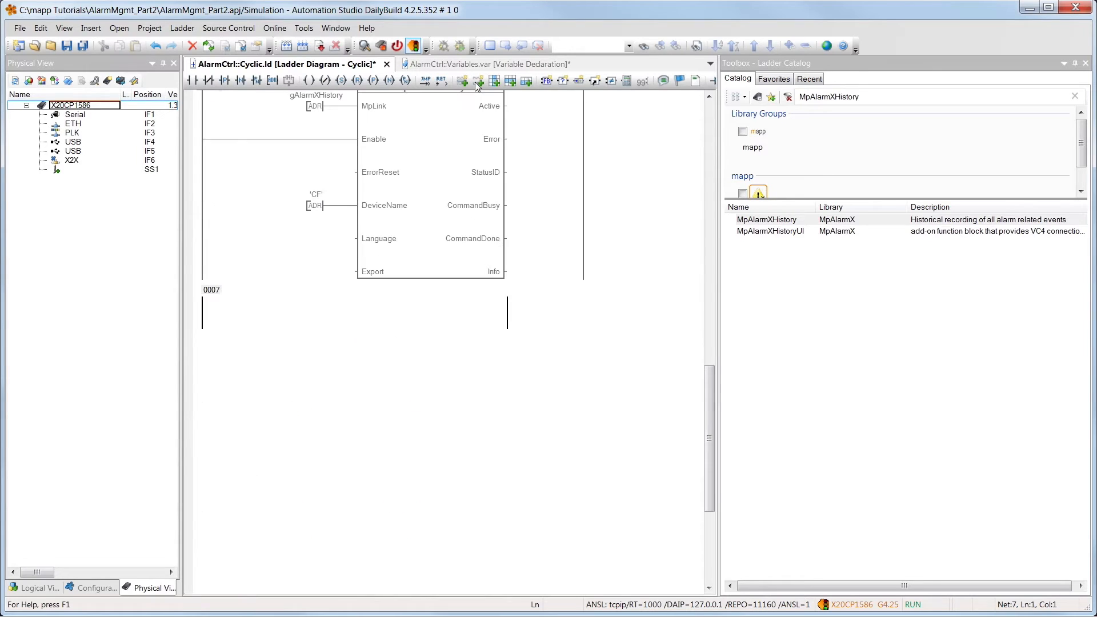
mouse_move(797, 233)
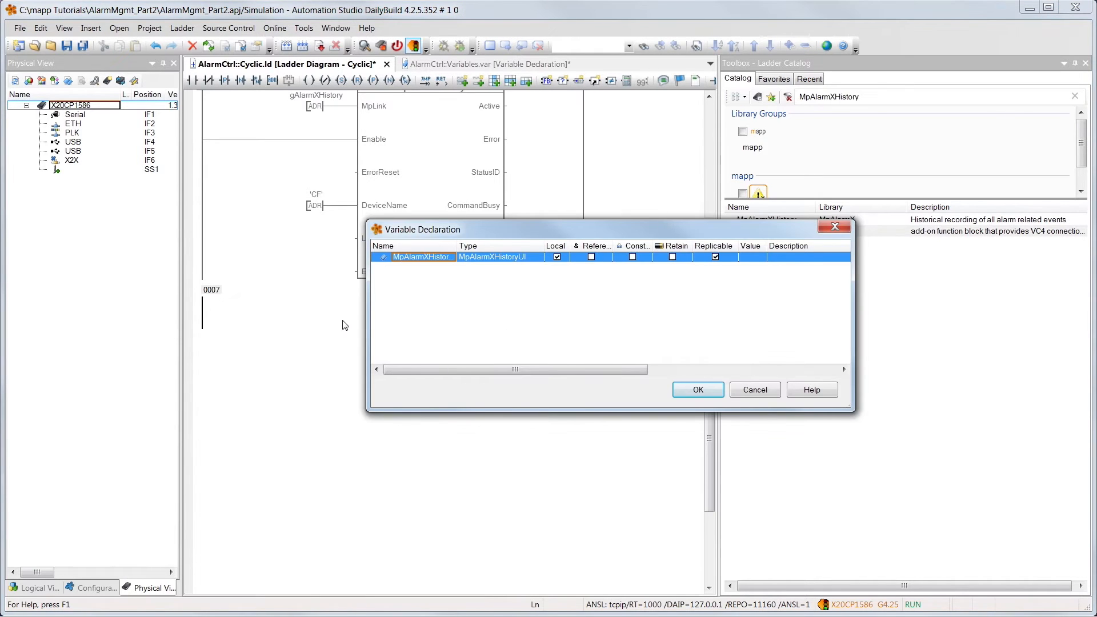
left_click(697, 390)
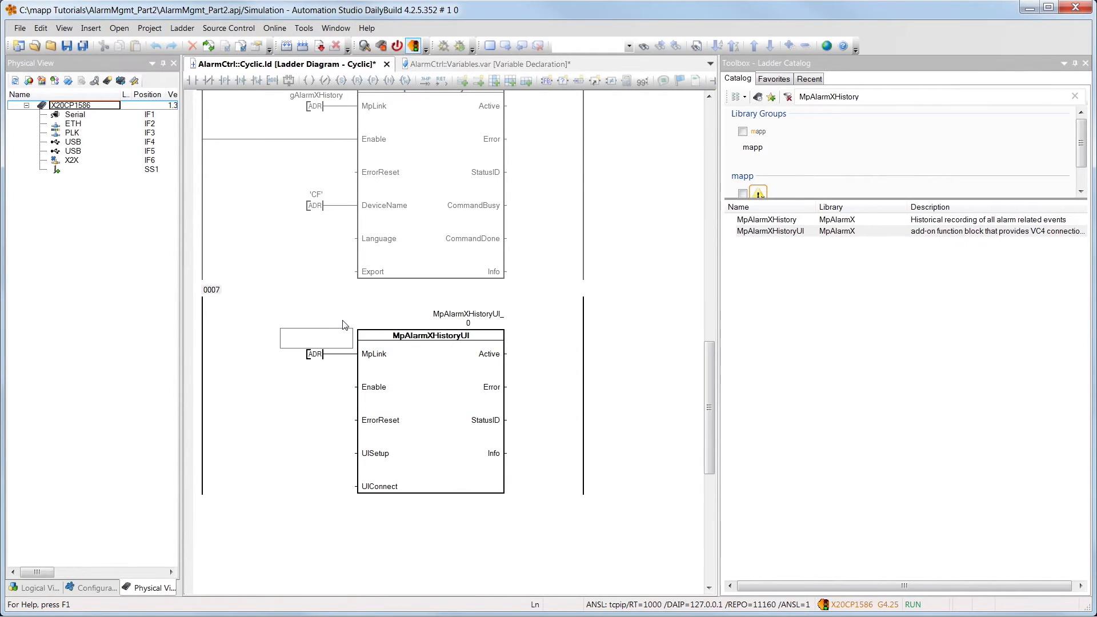
type("gAlarmXHistory")
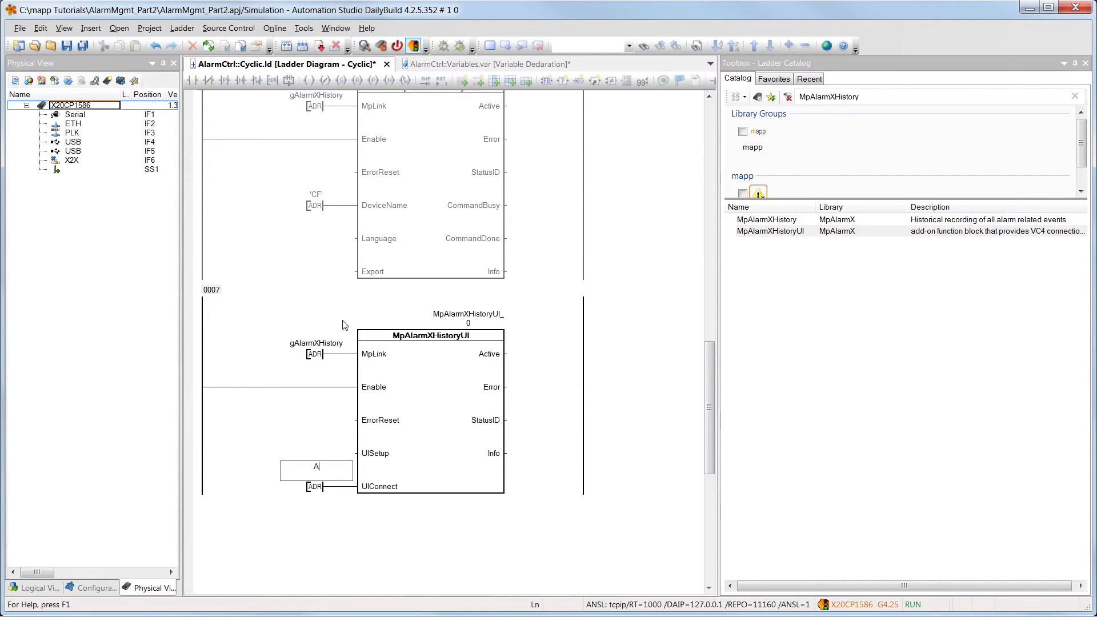
type("larmXHistoryUICon")
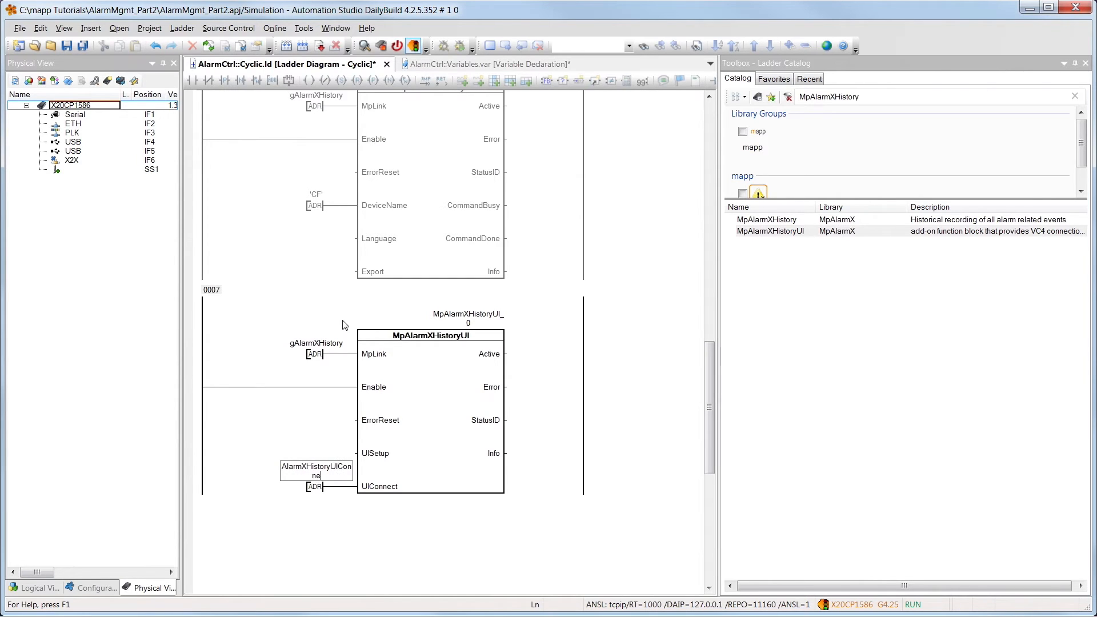
type("nect")
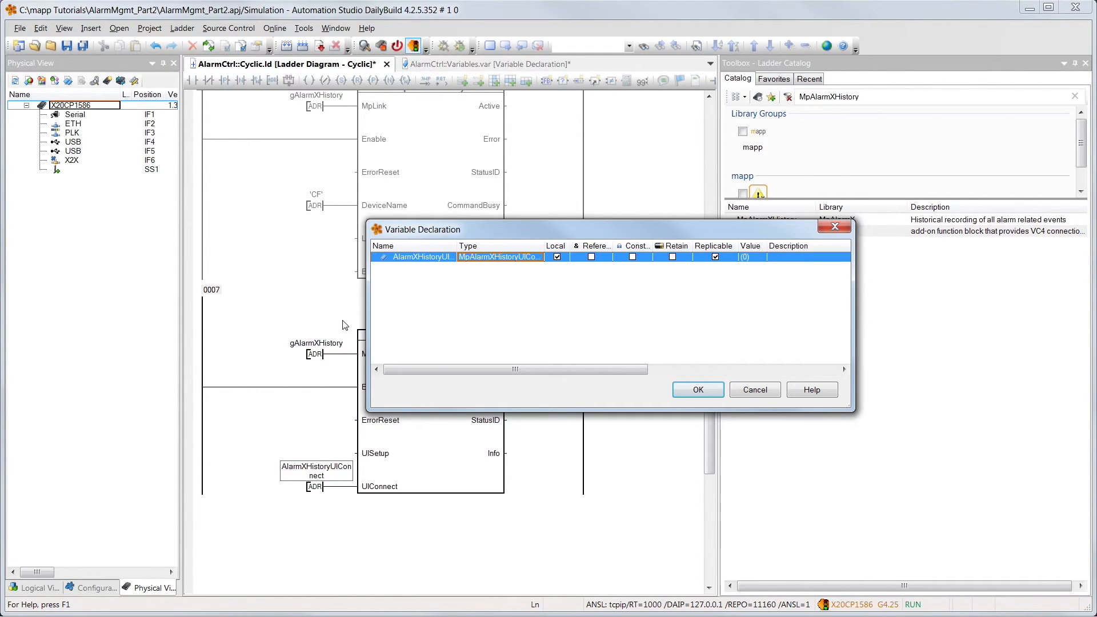
left_click(697, 390)
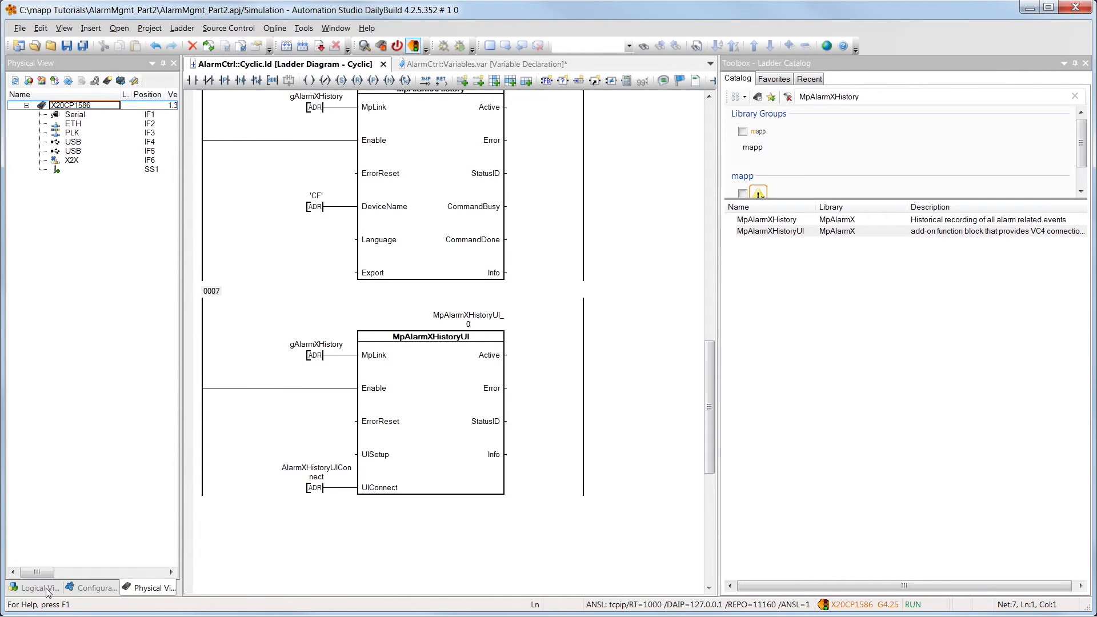
In the Visu Data Sources, refactor MpAlarmXHistoryUIConnect to DataSource.AlarmCtrl.AlarmXHistoryUIConnect
left_click(34, 588)
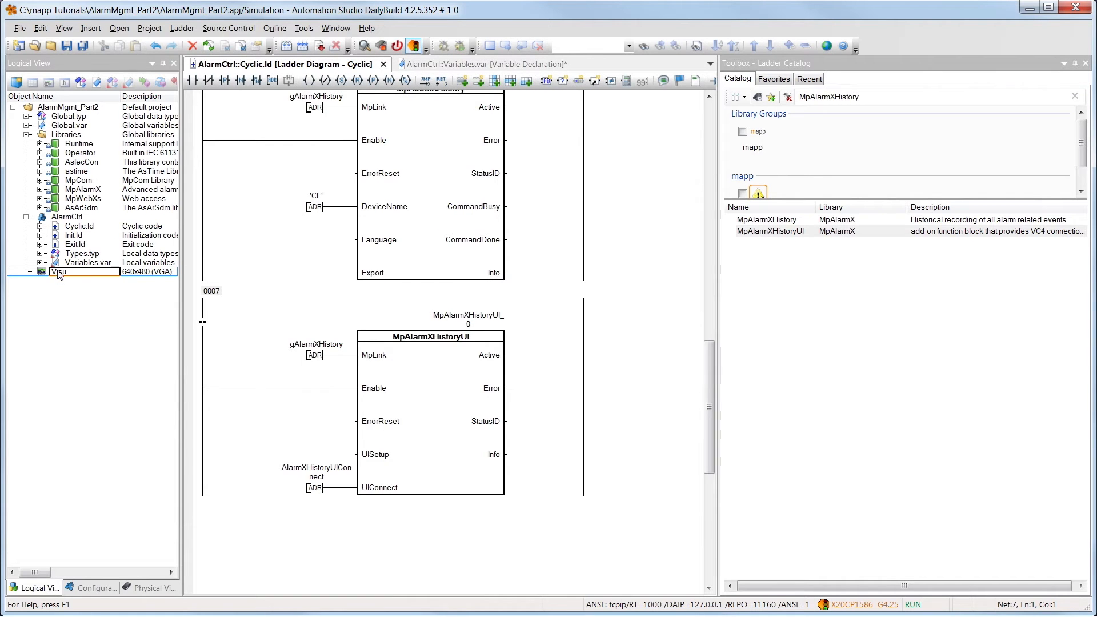
double_click(59, 271)
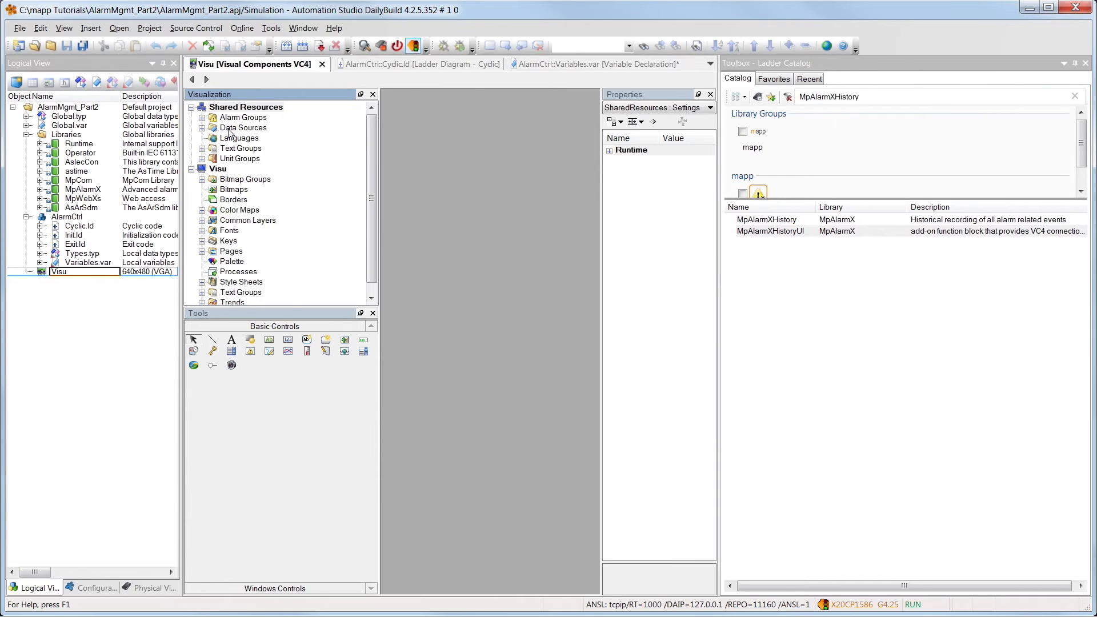
double_click(242, 127)
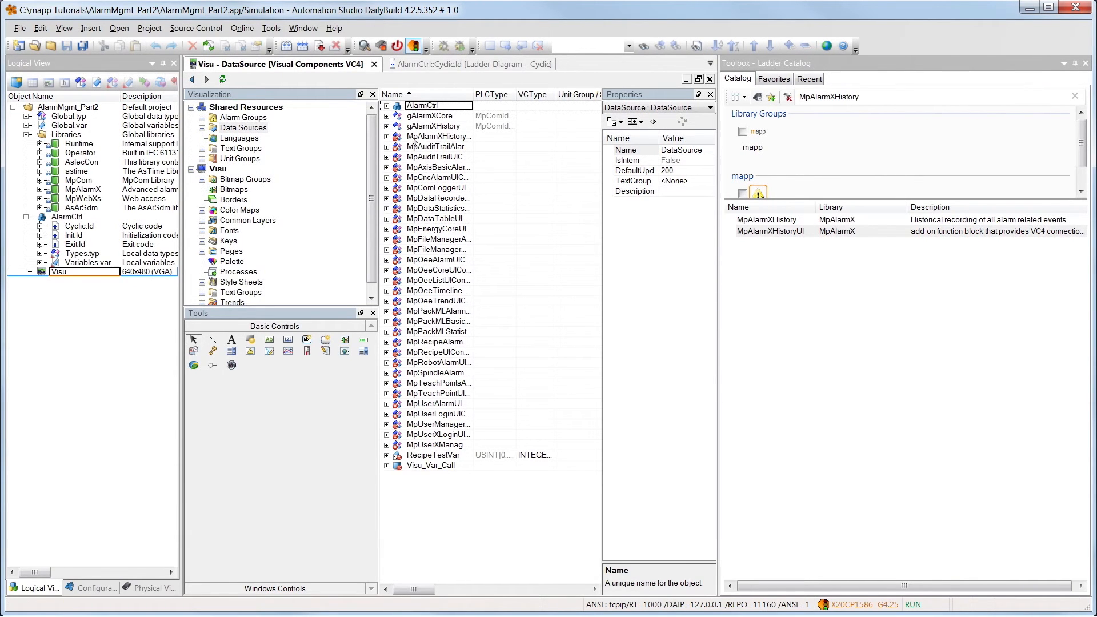
right_click(437, 136)
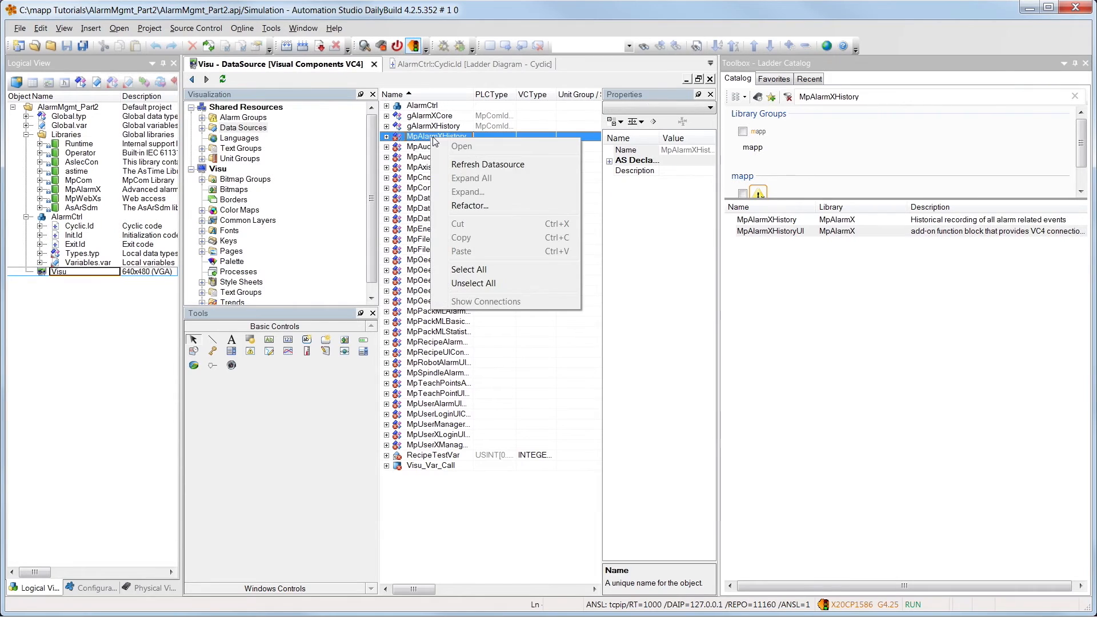
left_click(468, 205)
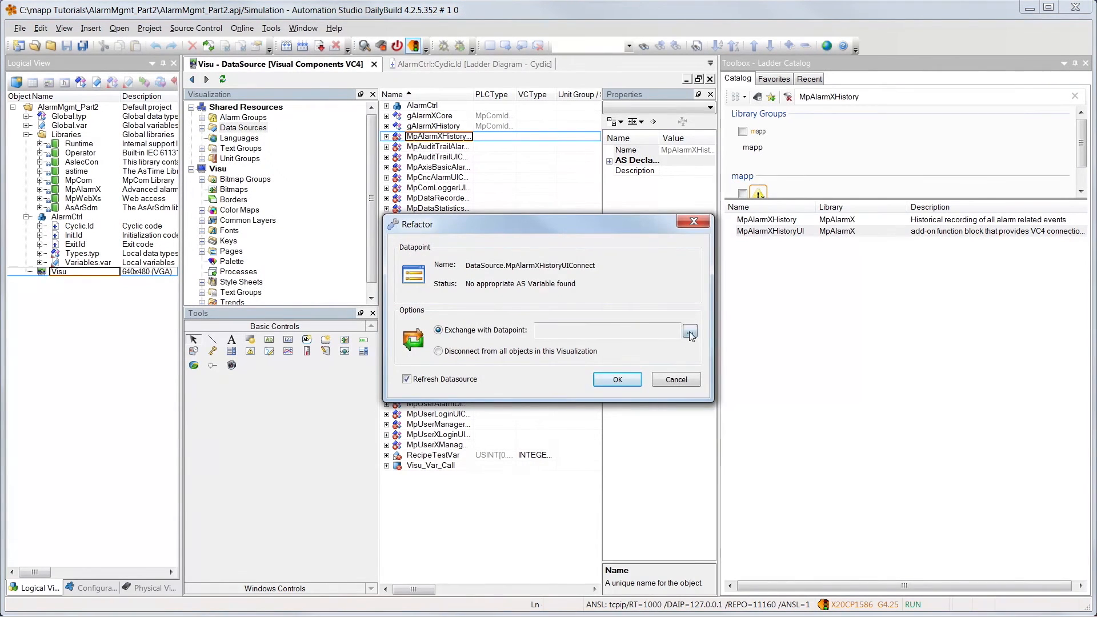
left_click(689, 330)
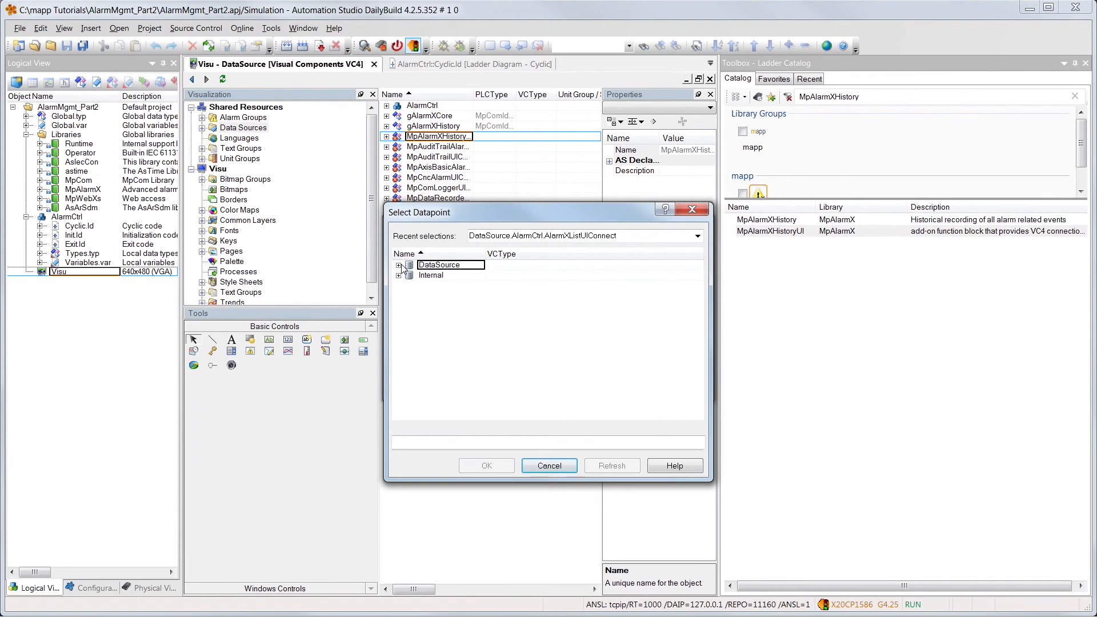
left_click(399, 264)
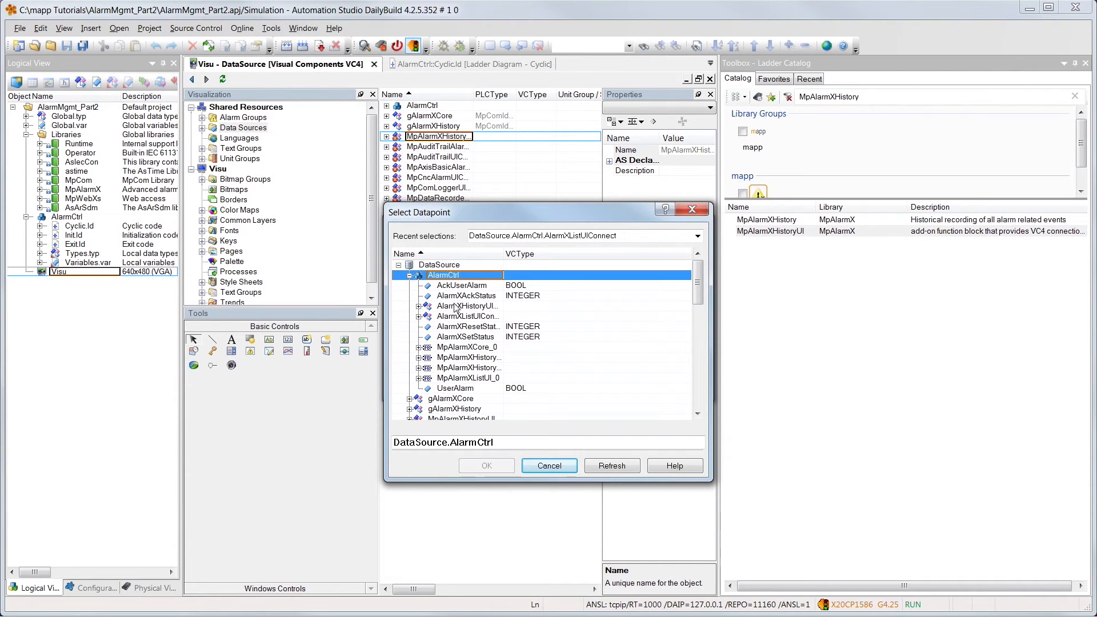
left_click(467, 305)
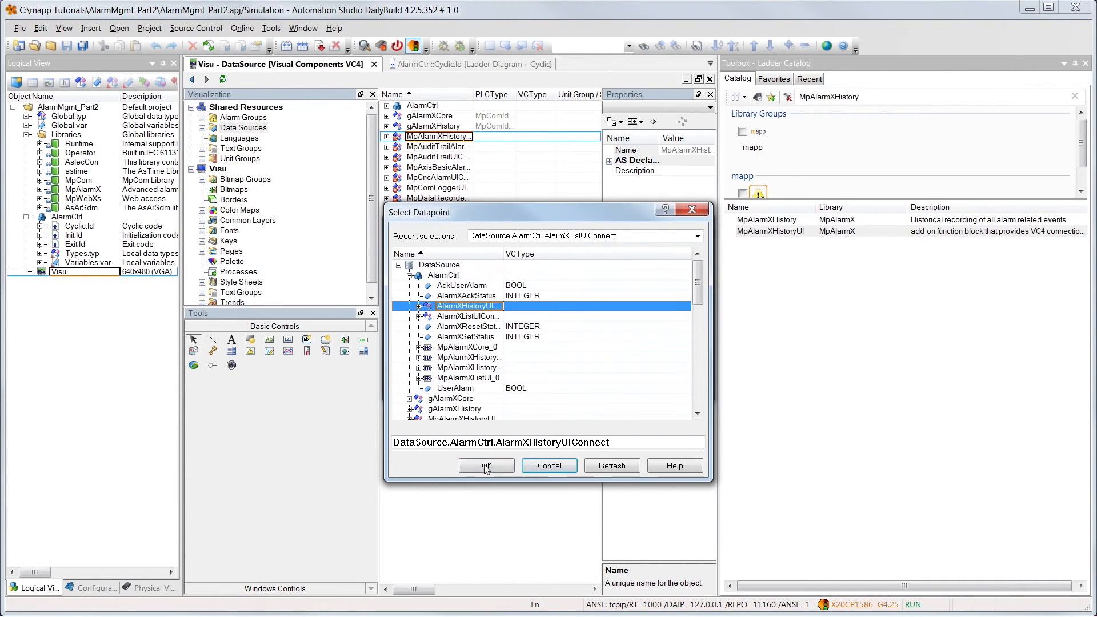
left_click(485, 466)
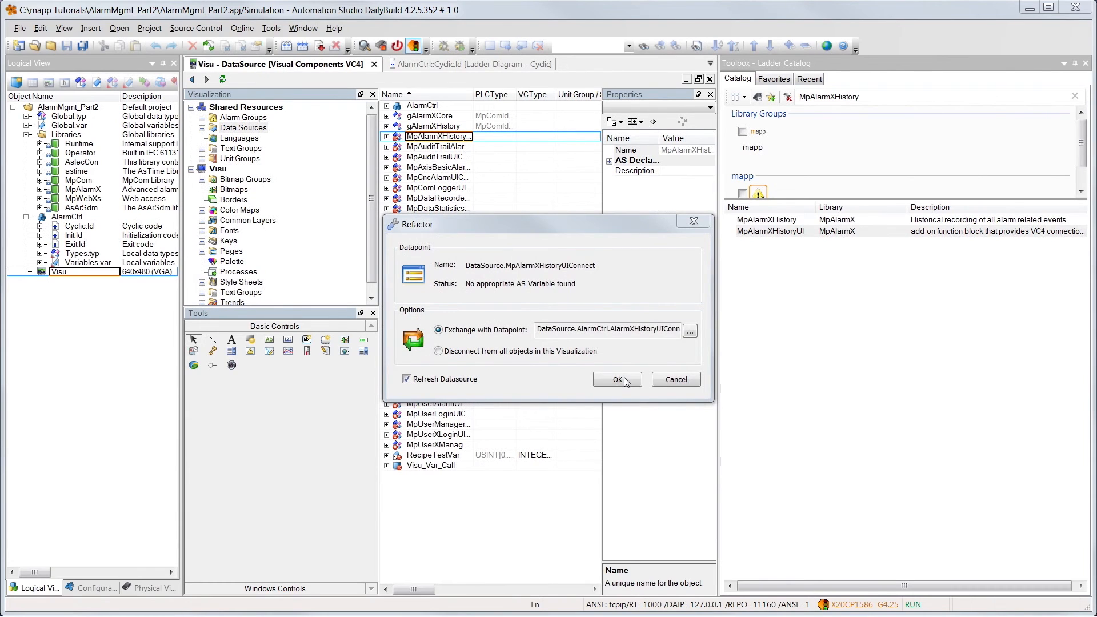
left_click(616, 380)
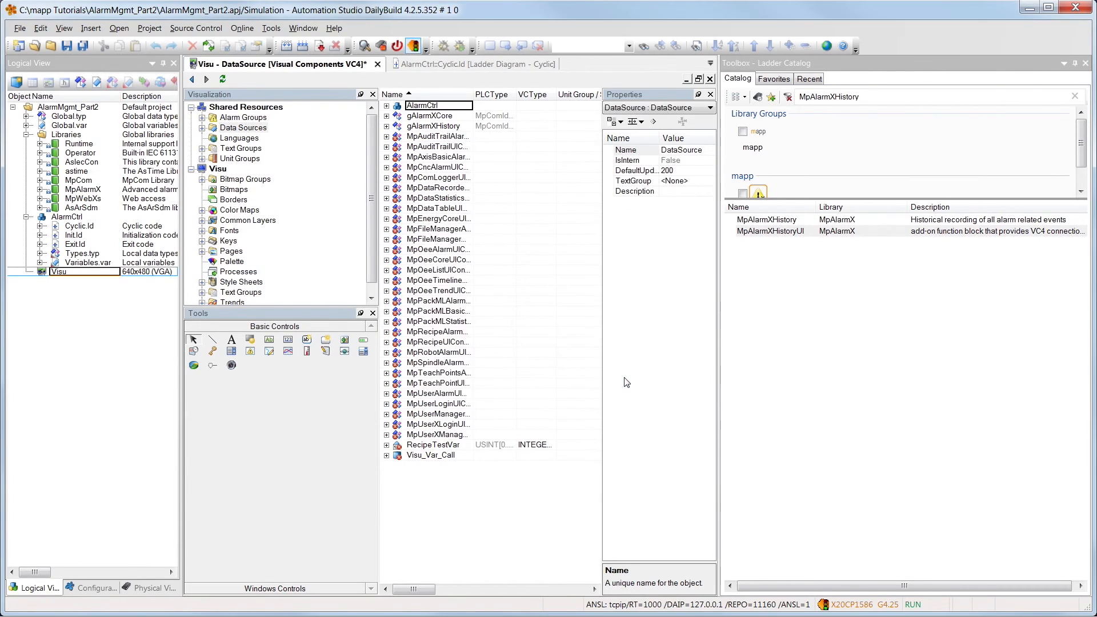
mouse_move(321, 57)
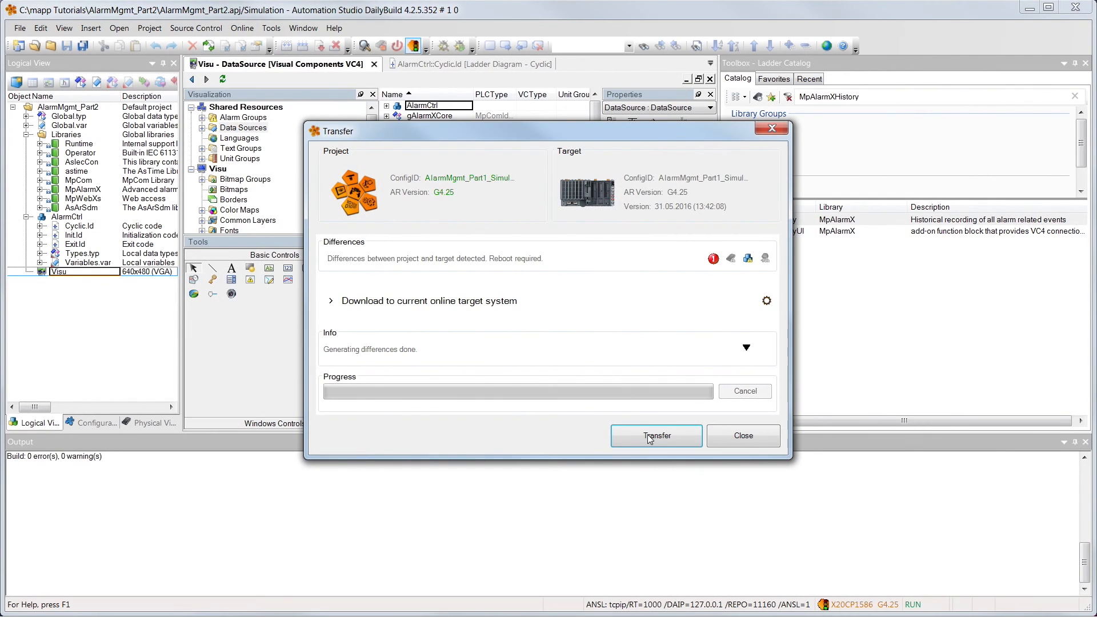
Transfer the project to the simulated target and close the finished transfer window
left_click(655, 435)
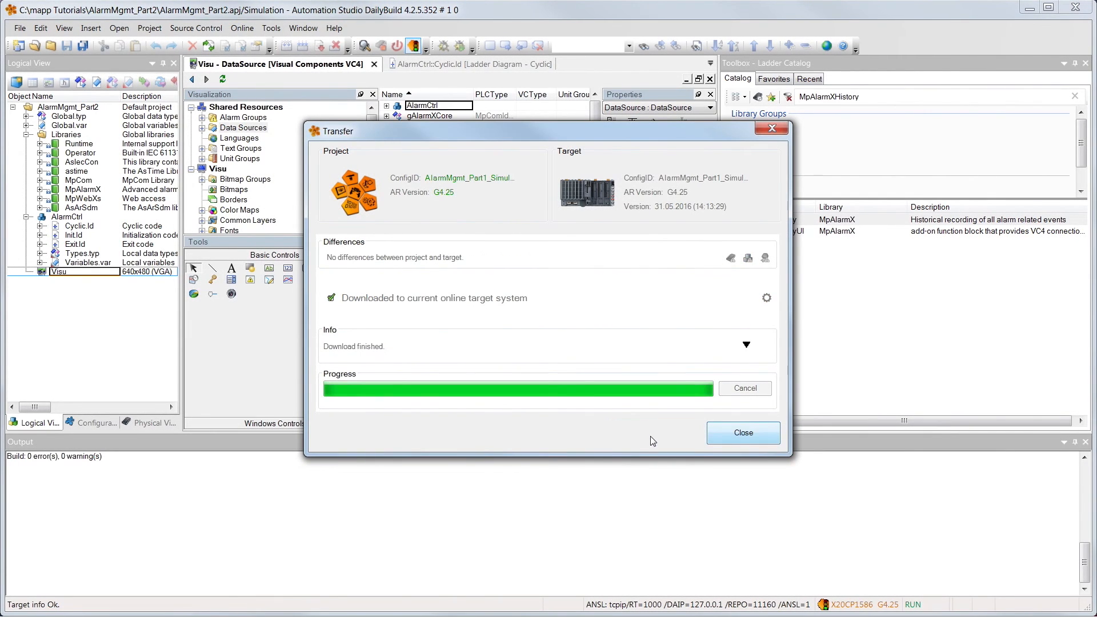
left_click(742, 433)
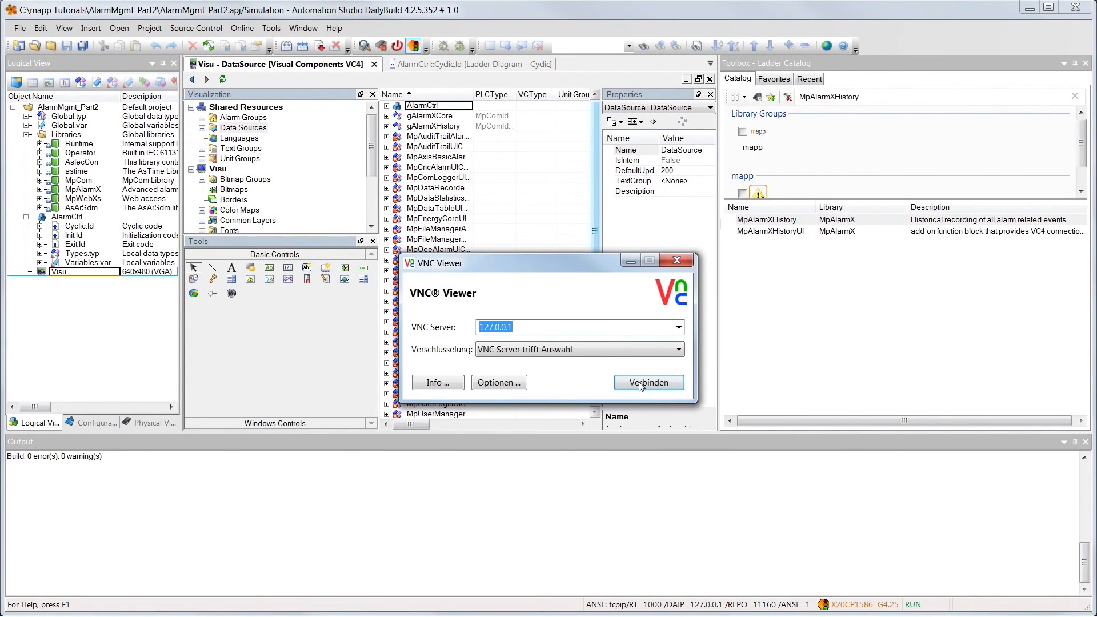
Connect VNC Viewer to 127.0.0.1 and open the MpAlarmX Alarm History page
left_click(647, 382)
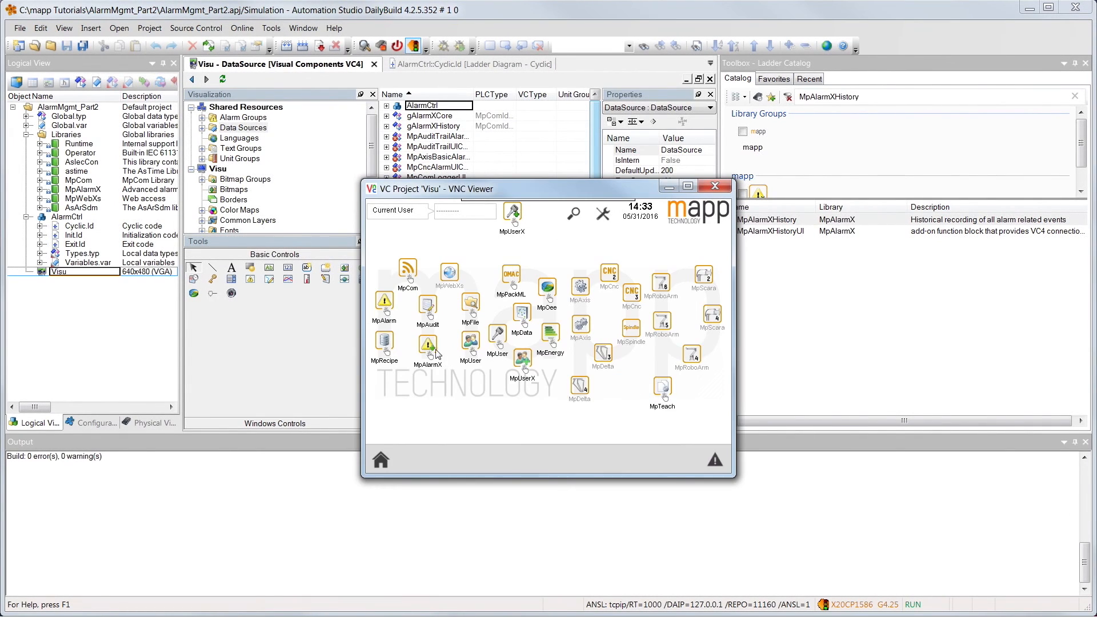
mouse_move(432, 352)
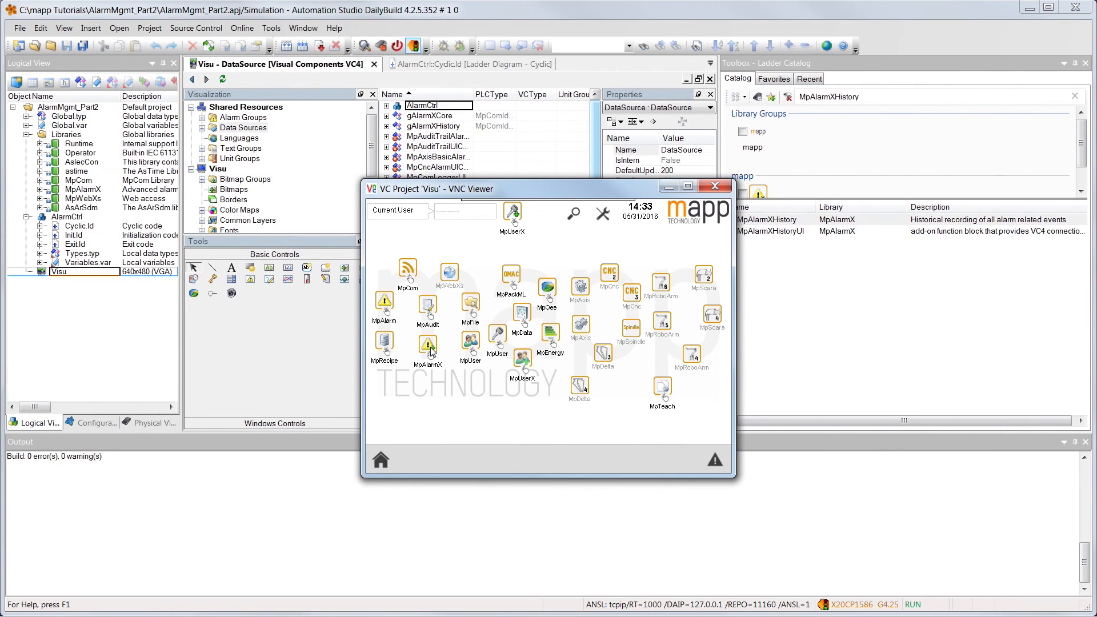
left_click(427, 351)
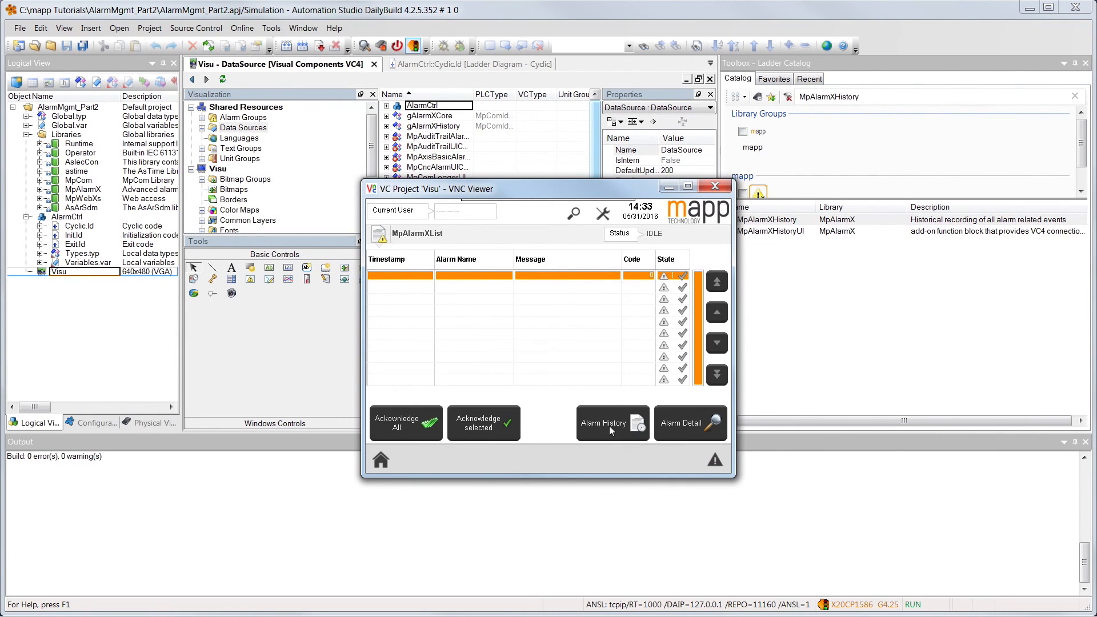
left_click(612, 422)
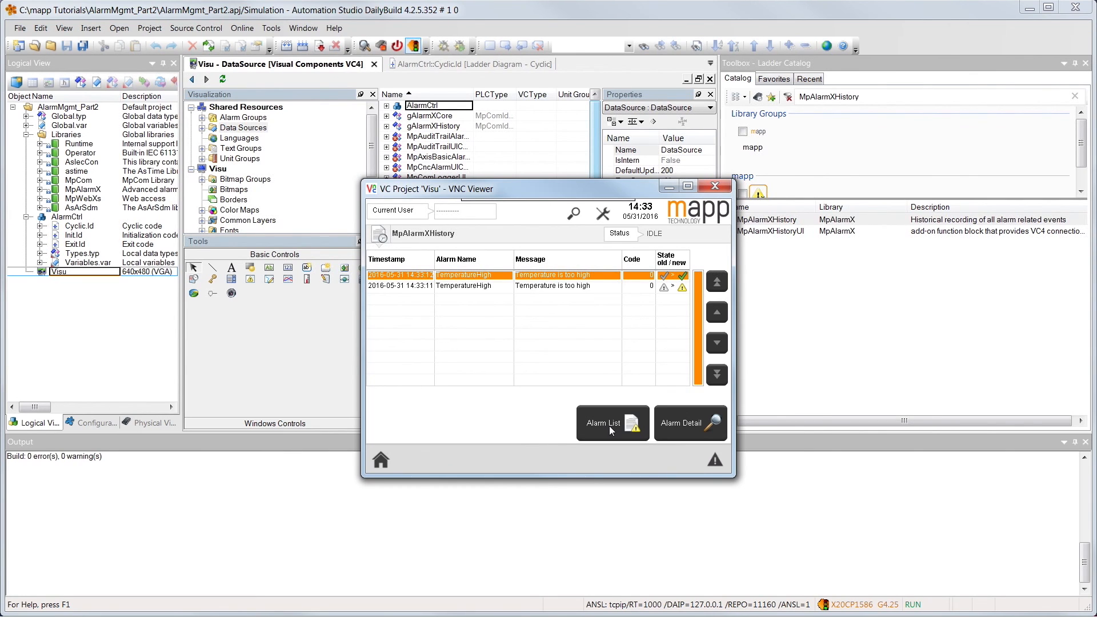
mouse_move(620, 380)
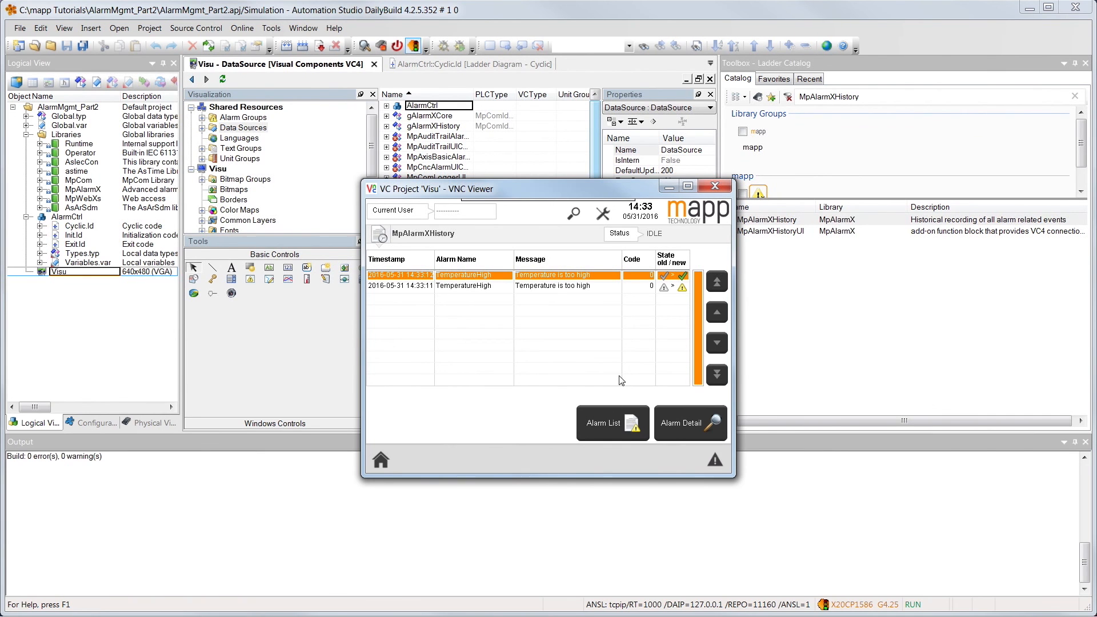